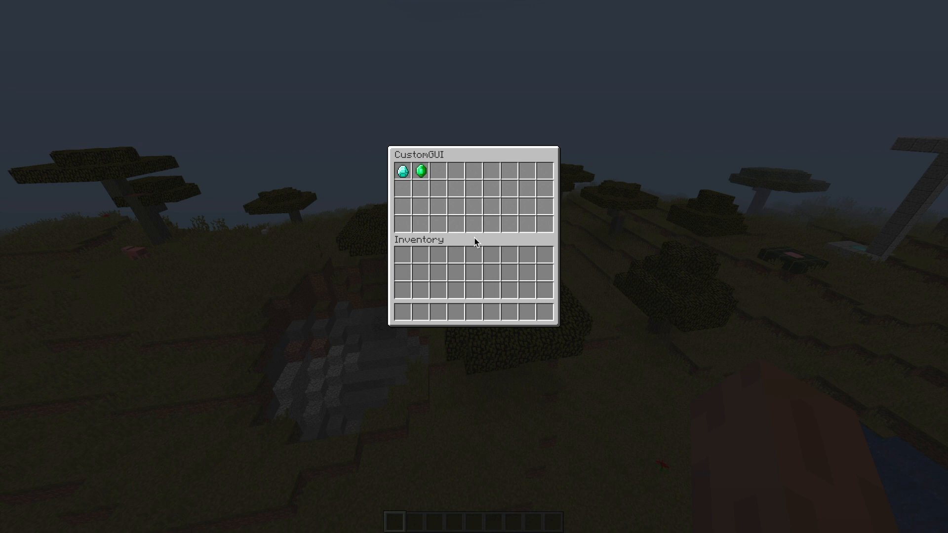
pyautogui.moveTo(400, 171)
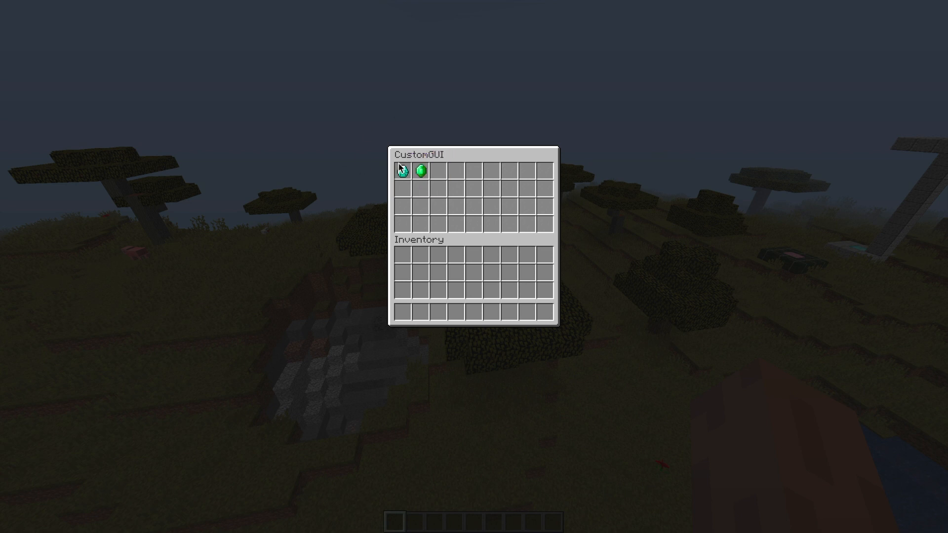
pyautogui.moveTo(419, 172)
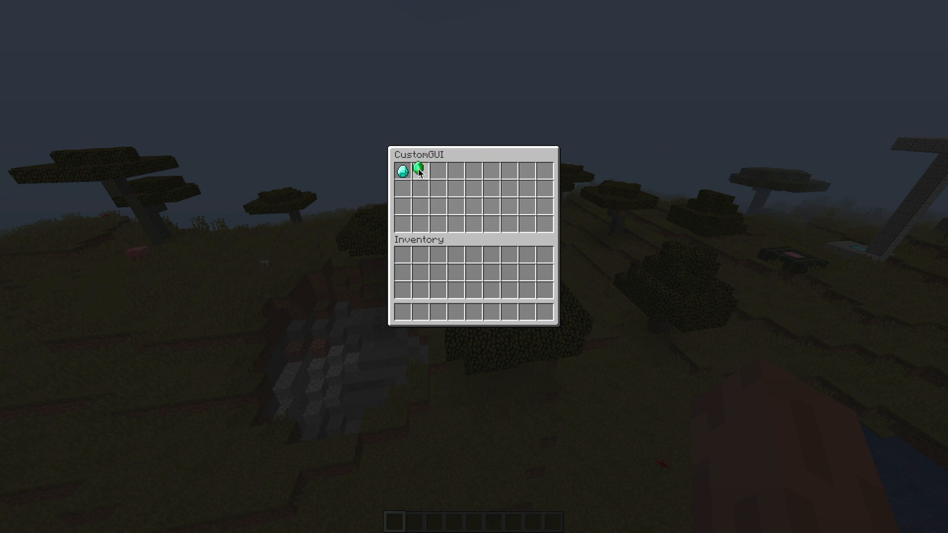
# - Take the emerald from the /minerals CustomGUI menu into the hotbar
pyautogui.click(417, 171)
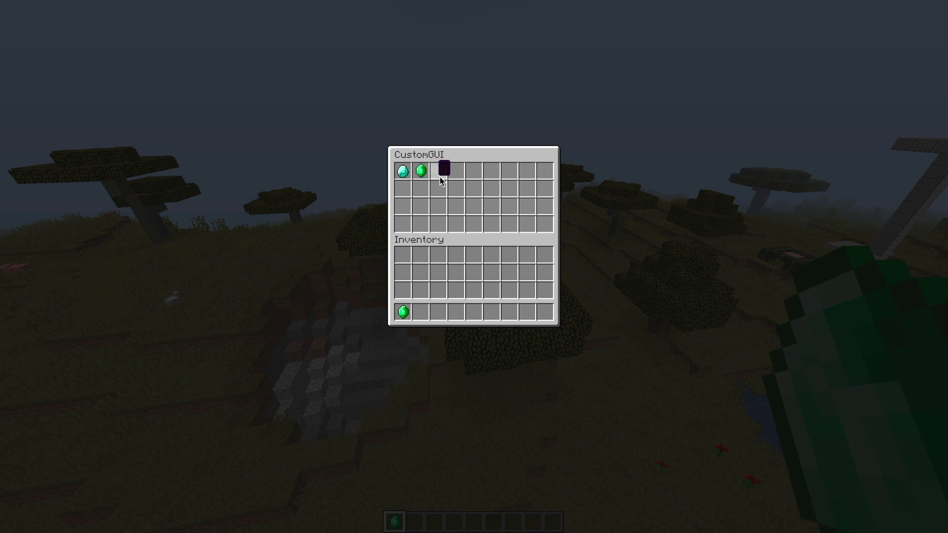
pyautogui.click(443, 171)
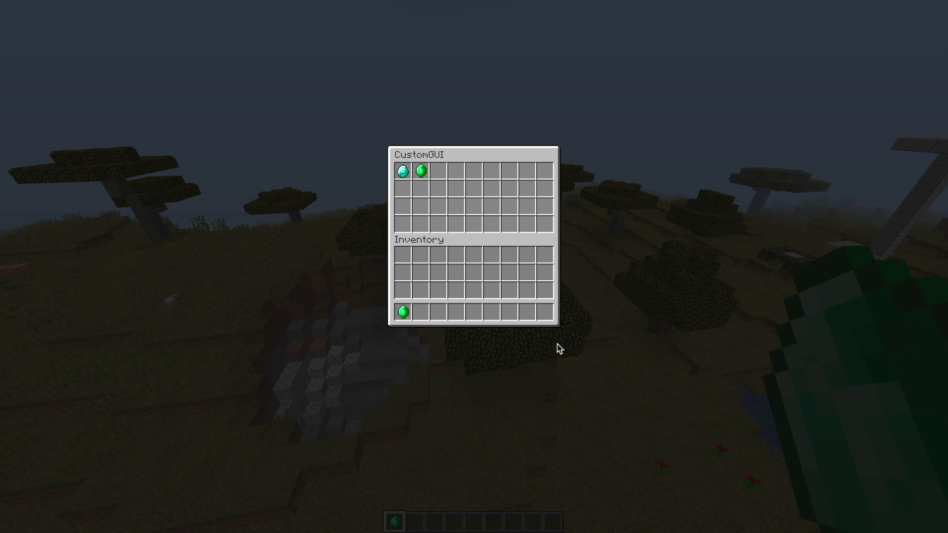
pyautogui.press('Escape')
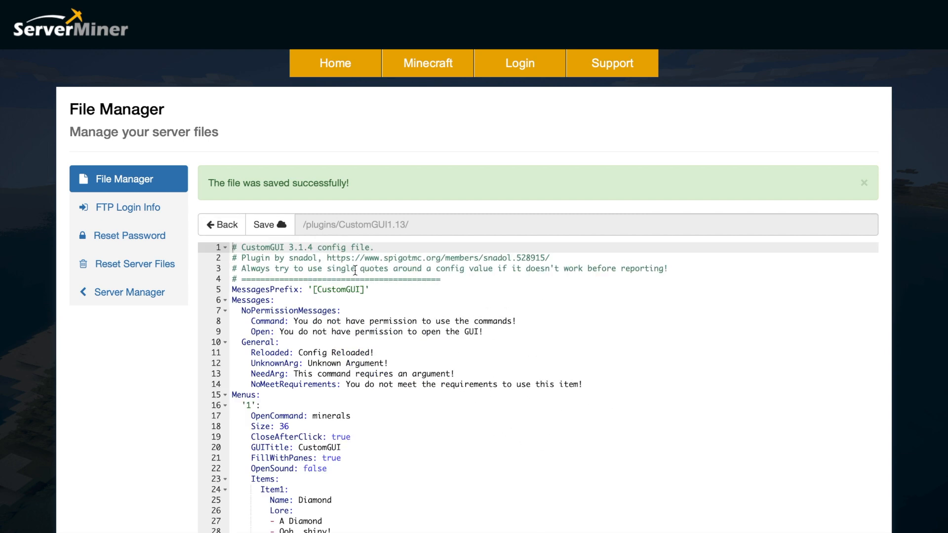
# - Scroll the File Manager listing to reach the CustomGUI1.13 plugin folder
pyautogui.scroll(-3)
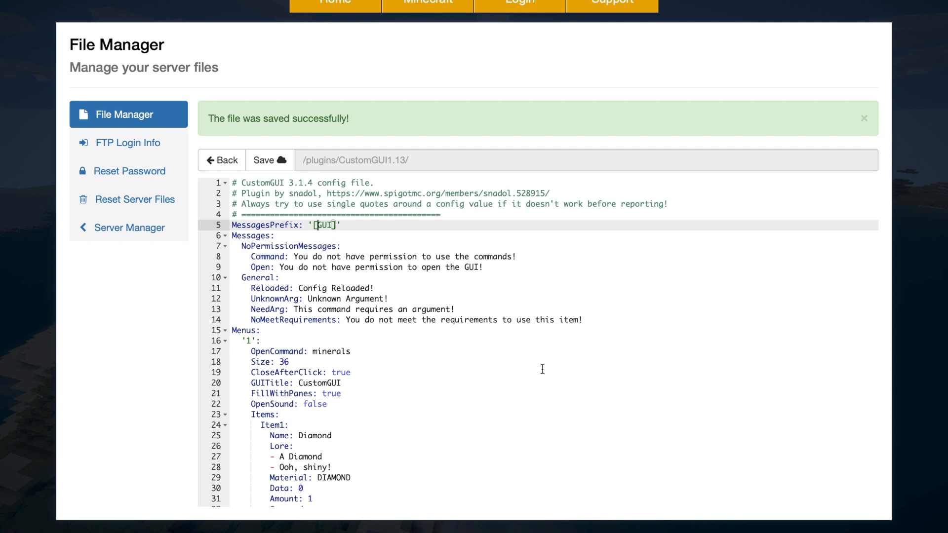
pyautogui.scroll(-3)
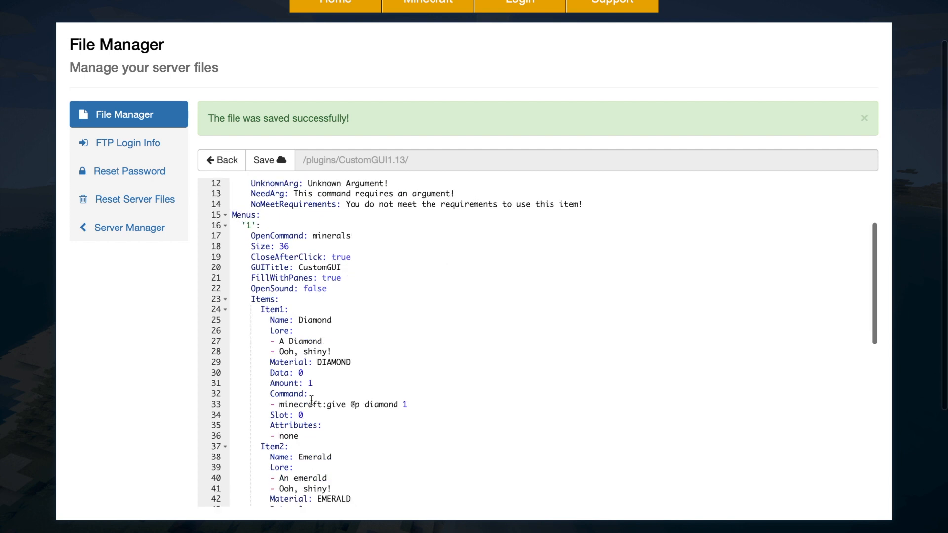
pyautogui.moveTo(340, 247)
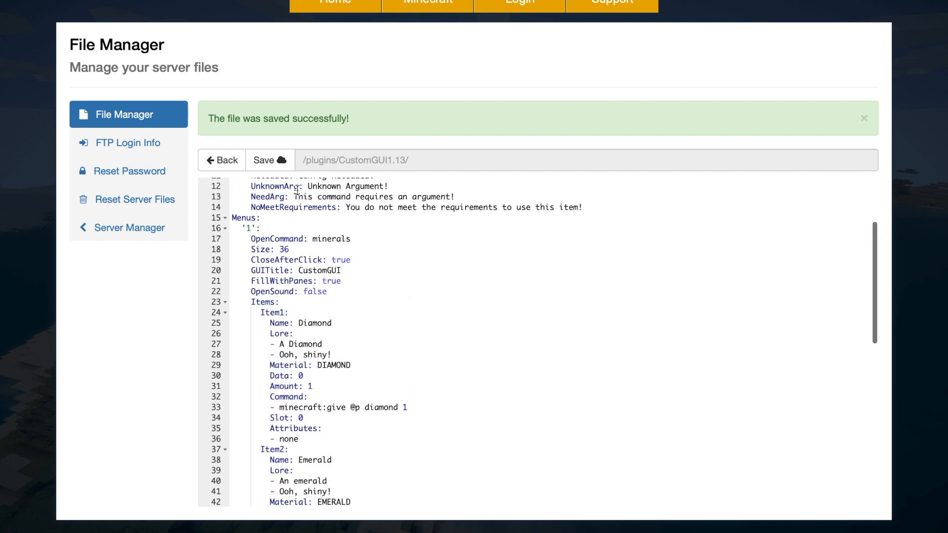
pyautogui.scroll(-3)
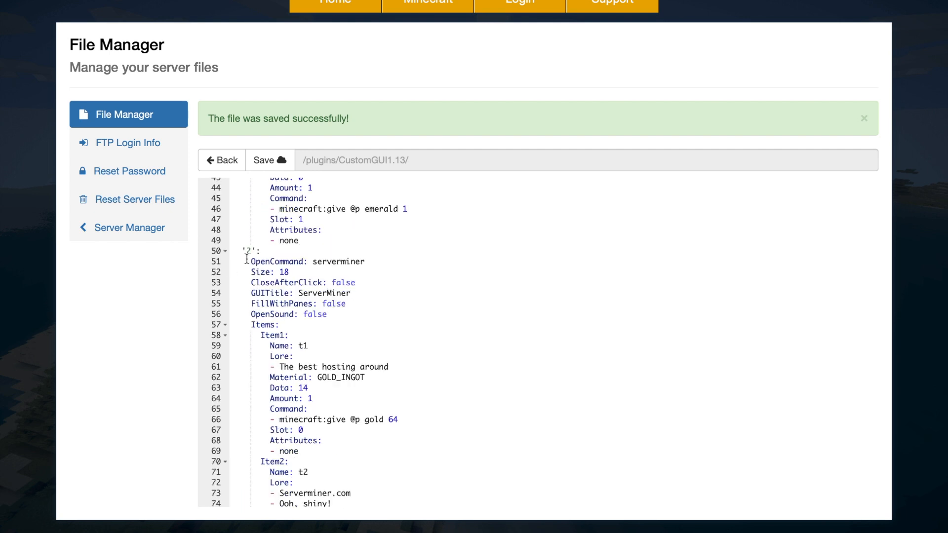
pyautogui.scroll(-3)
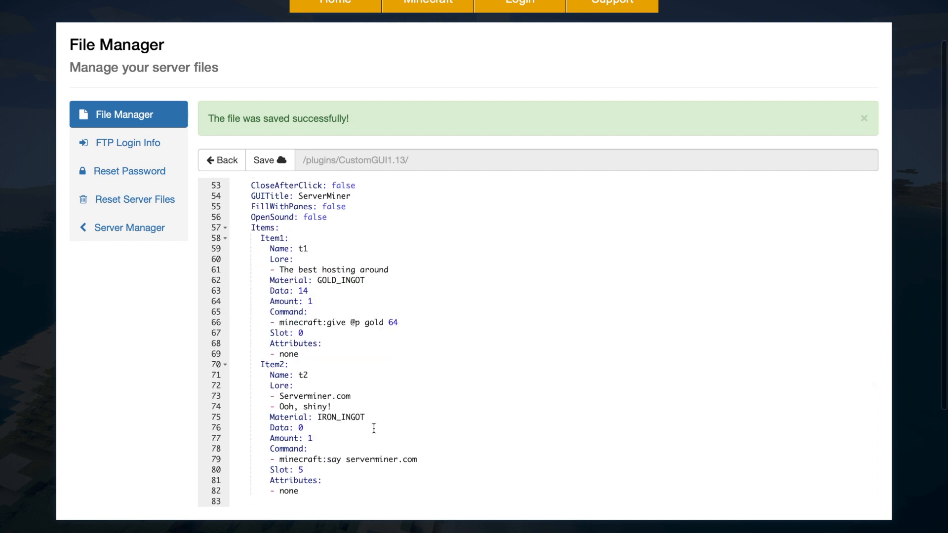
pyautogui.moveTo(373, 325)
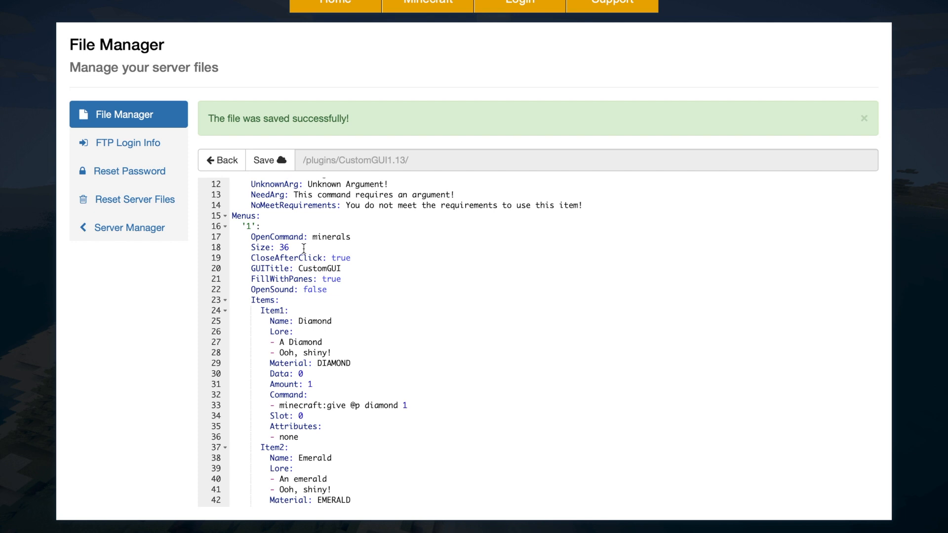
pyautogui.moveTo(337, 283)
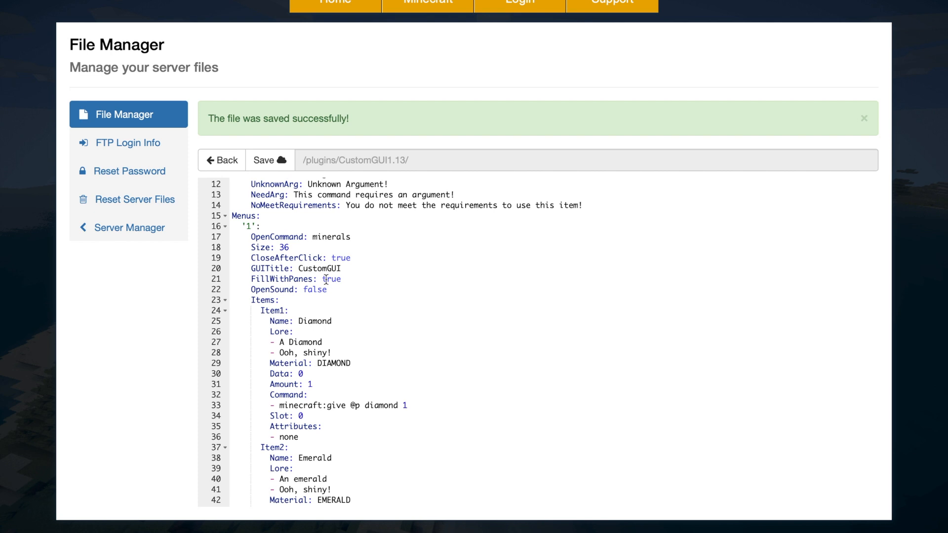
pyautogui.moveTo(372, 263)
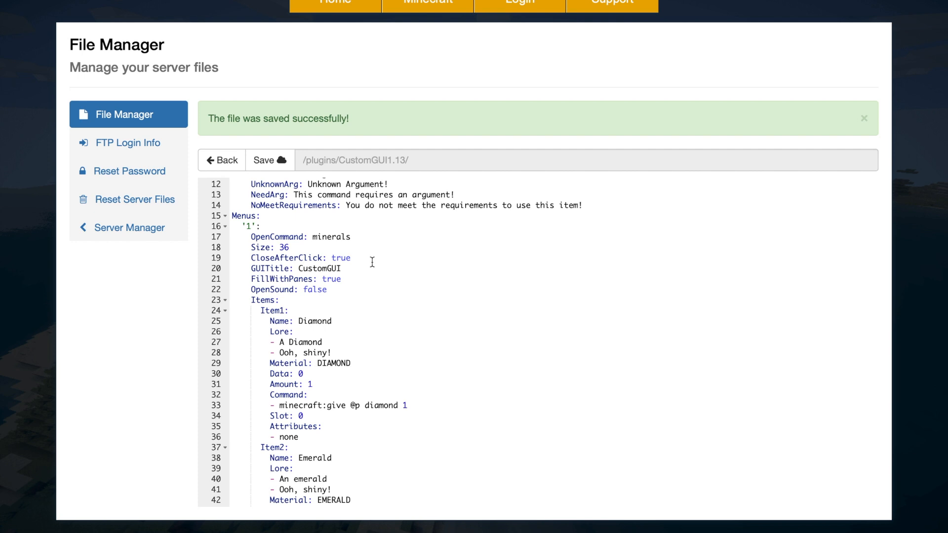
pyautogui.moveTo(354, 269)
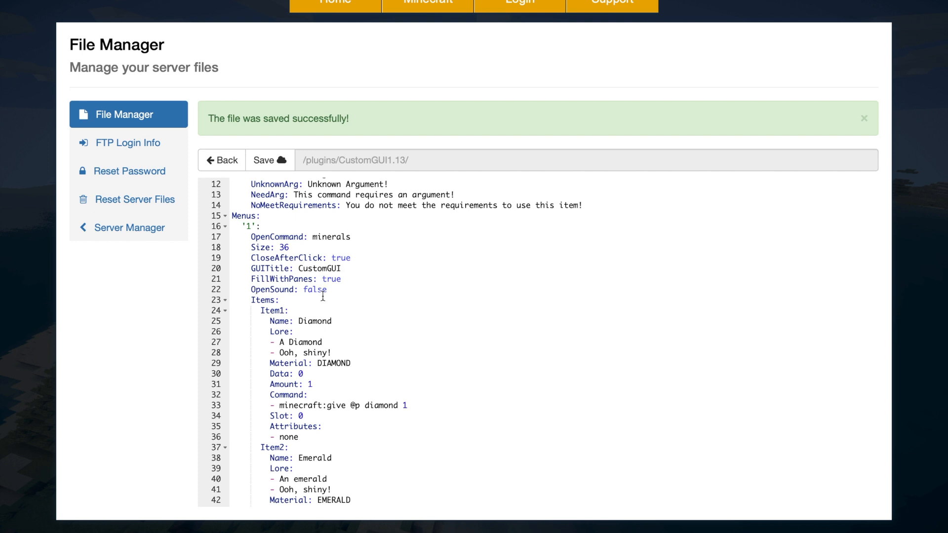
pyautogui.moveTo(376, 279)
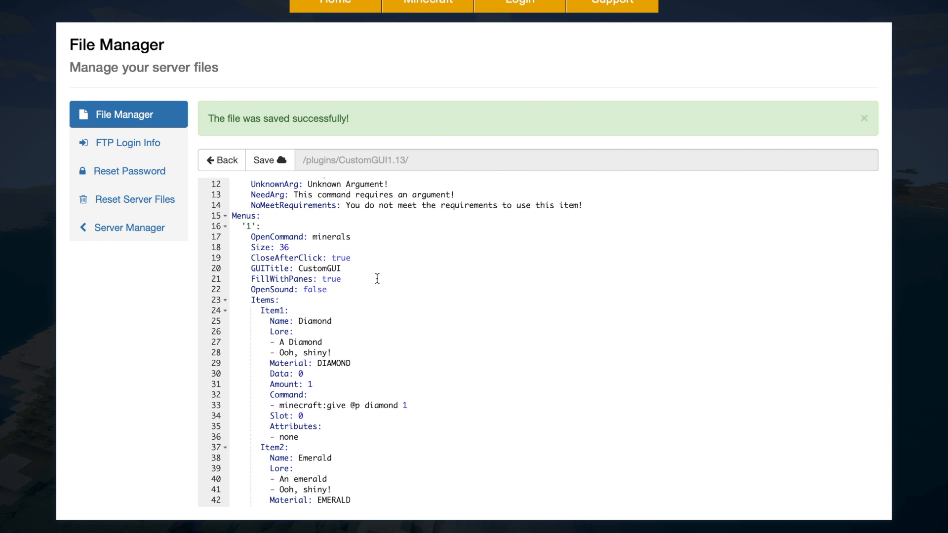
pyautogui.moveTo(367, 271)
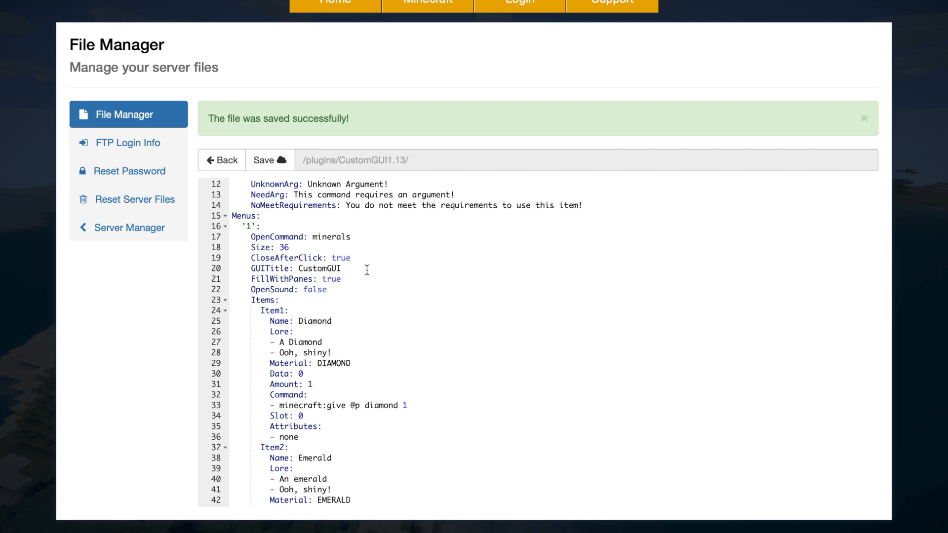
pyautogui.scroll(-3)
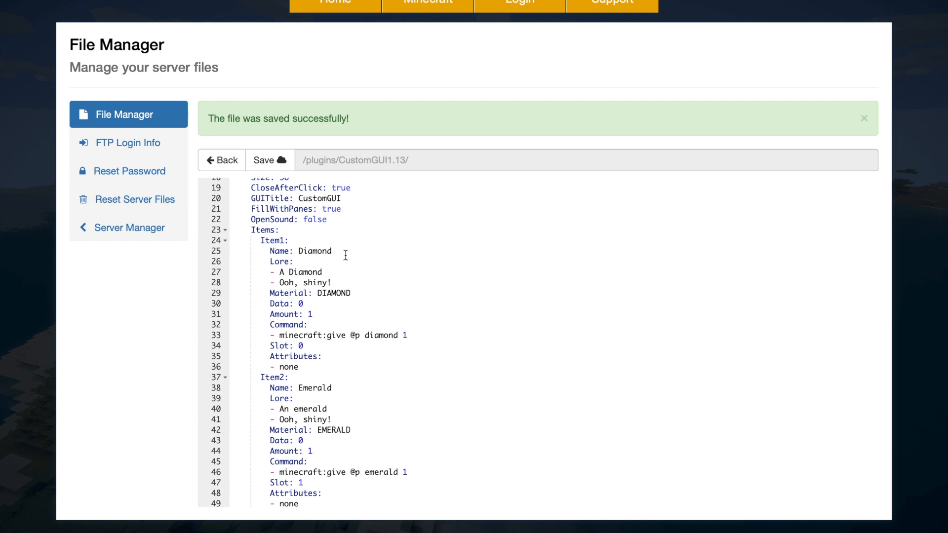
pyautogui.moveTo(359, 296)
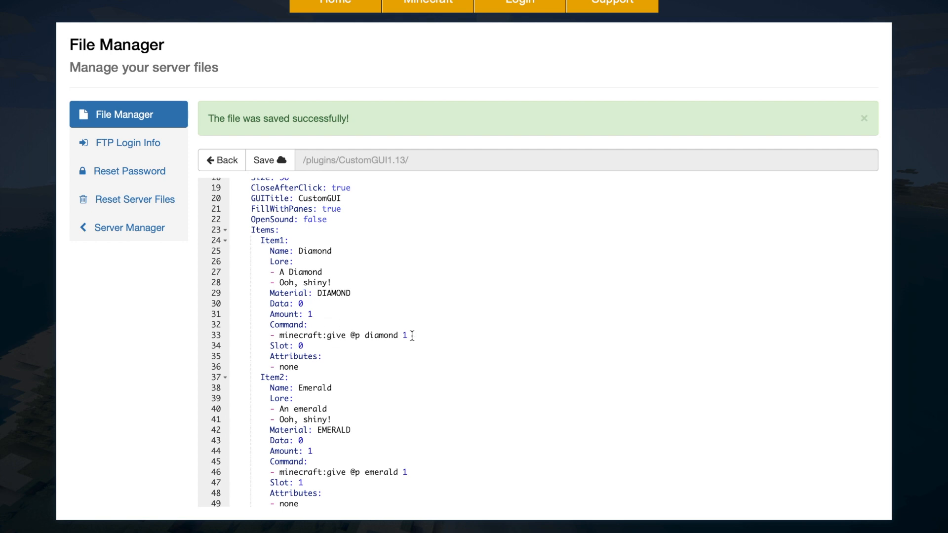
pyautogui.moveTo(313, 330)
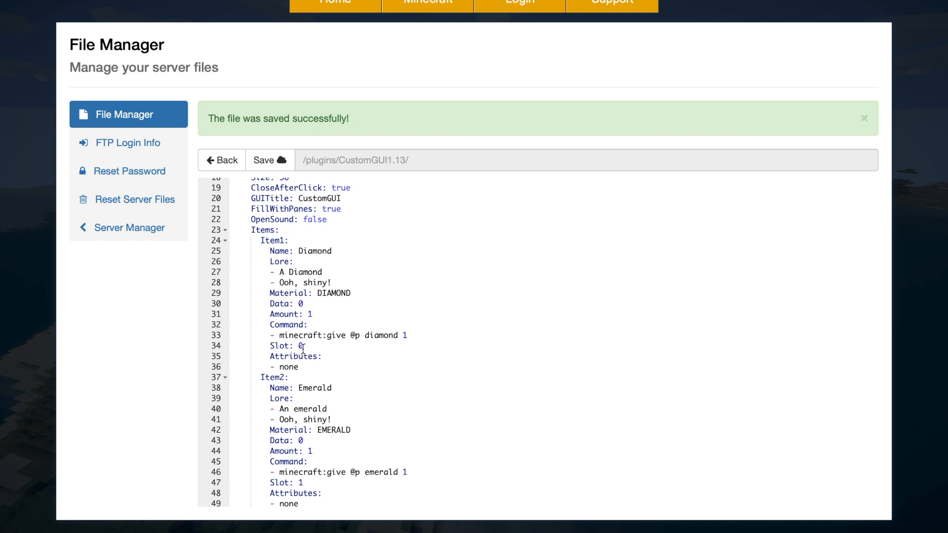
pyautogui.click(300, 346)
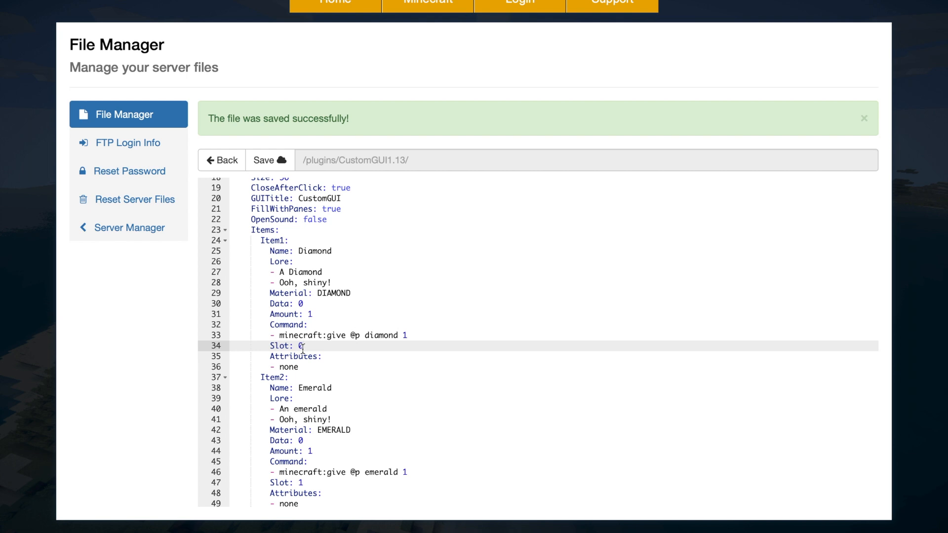
pyautogui.moveTo(338, 267)
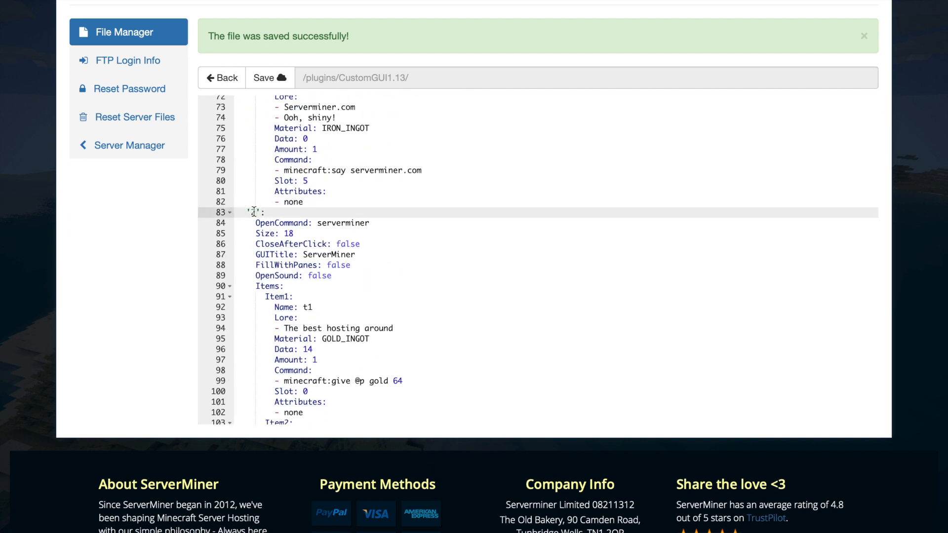
# - Give menu 3 the title 'test' and an Item2 of REDSTONE named redstone in slot 8
pyautogui.write('test')
pyautogui.click(556, 234)
pyautogui.write('27')
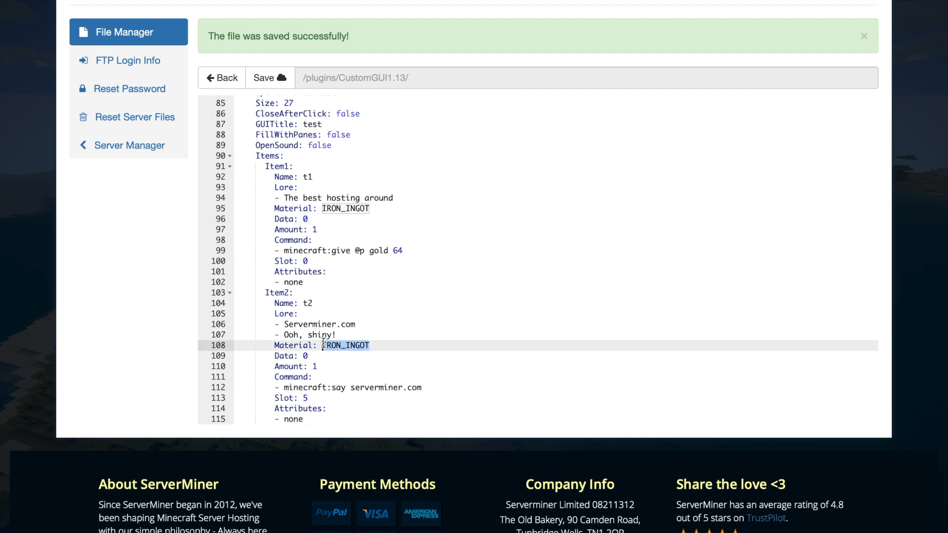
pyautogui.write('REDSTONE')
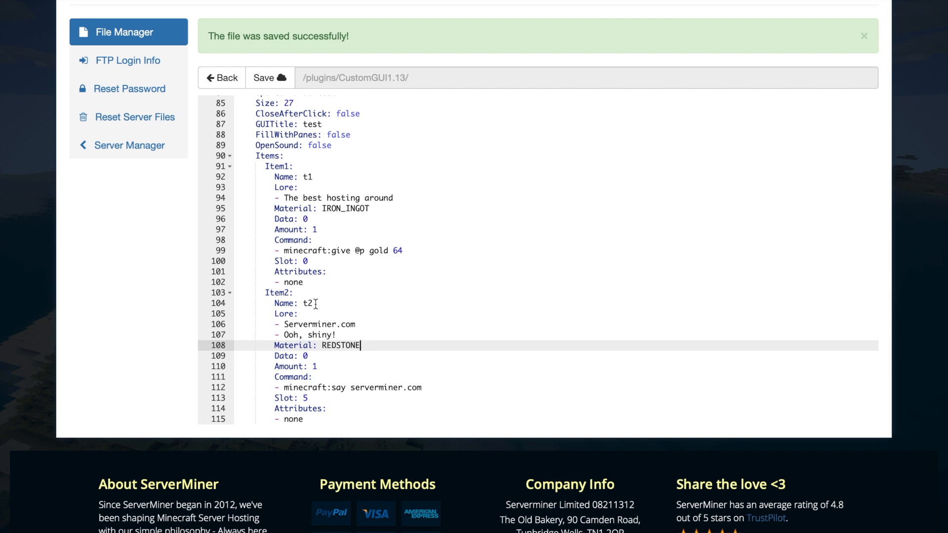
pyautogui.write('redstone')
pyautogui.click(556, 398)
pyautogui.write('8')
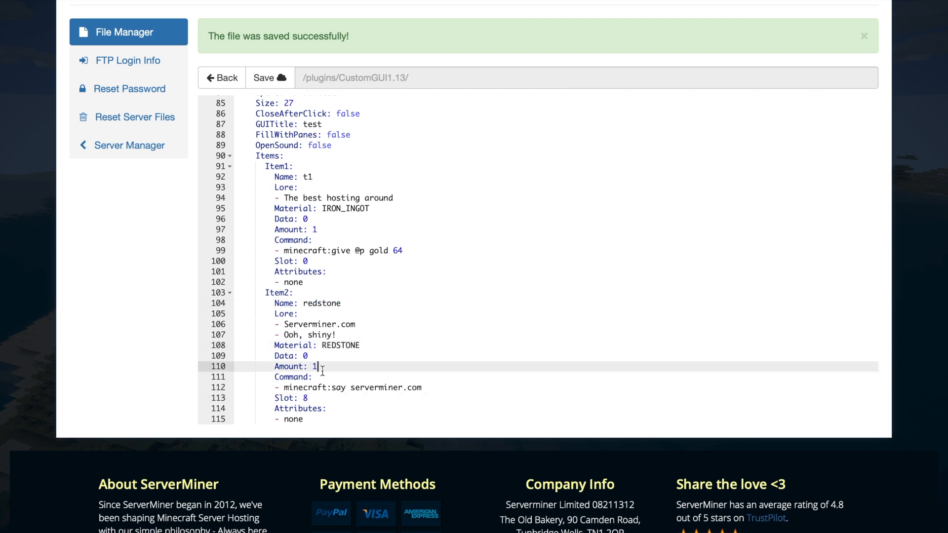
pyautogui.write('2')
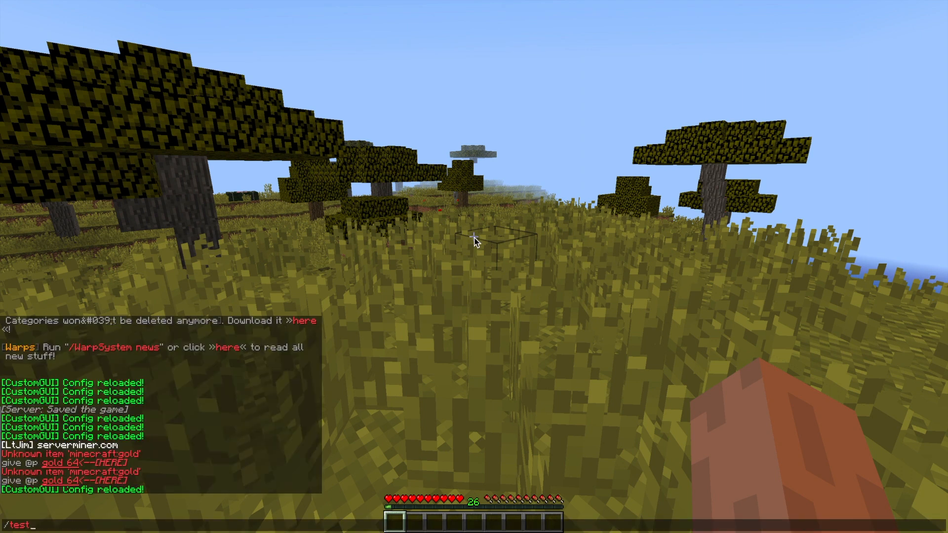
# - Run /test to show the new menu with t1 and redstone, then close it
pyautogui.press('Return')
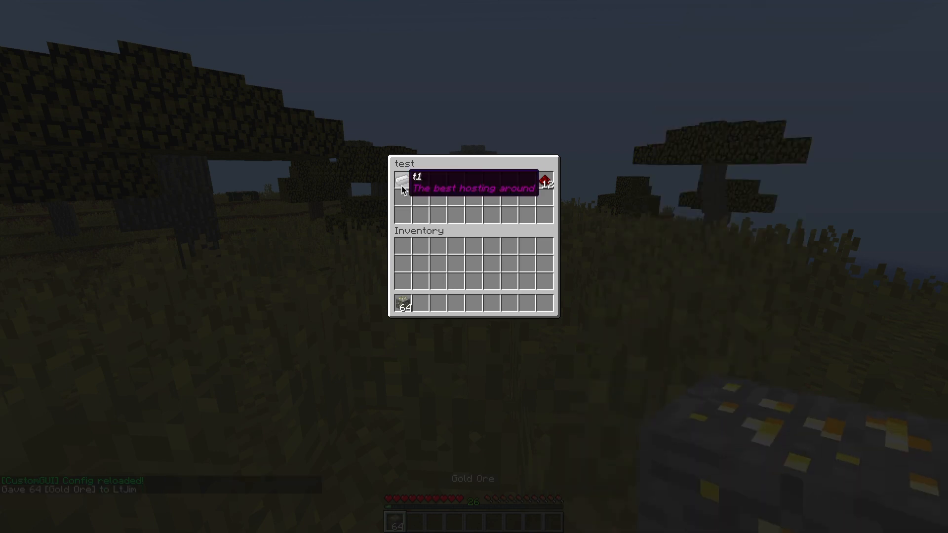
pyautogui.press('Escape')
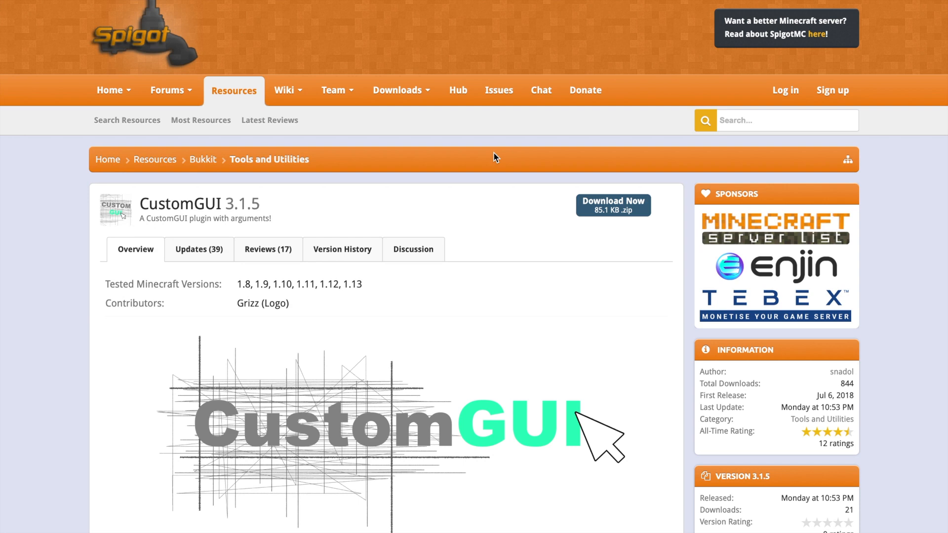
pyautogui.moveTo(515, 20)
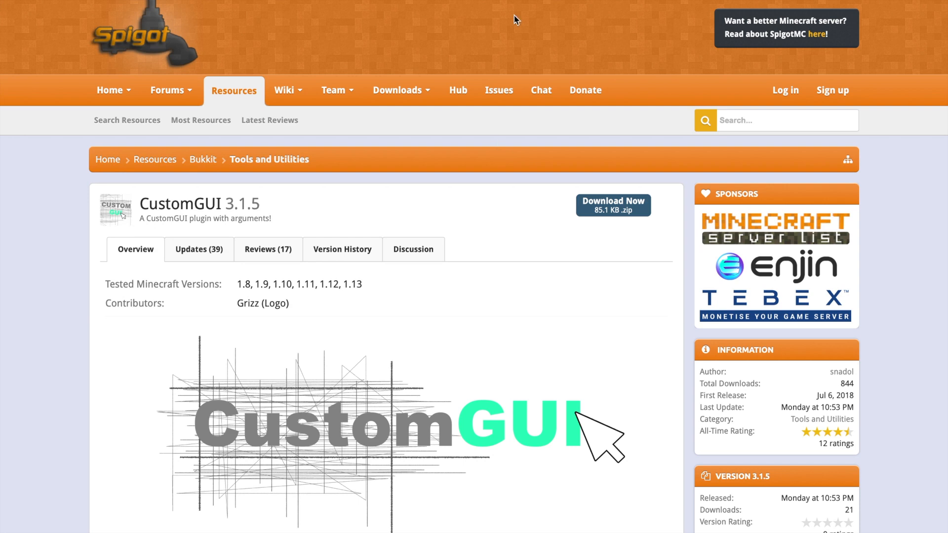